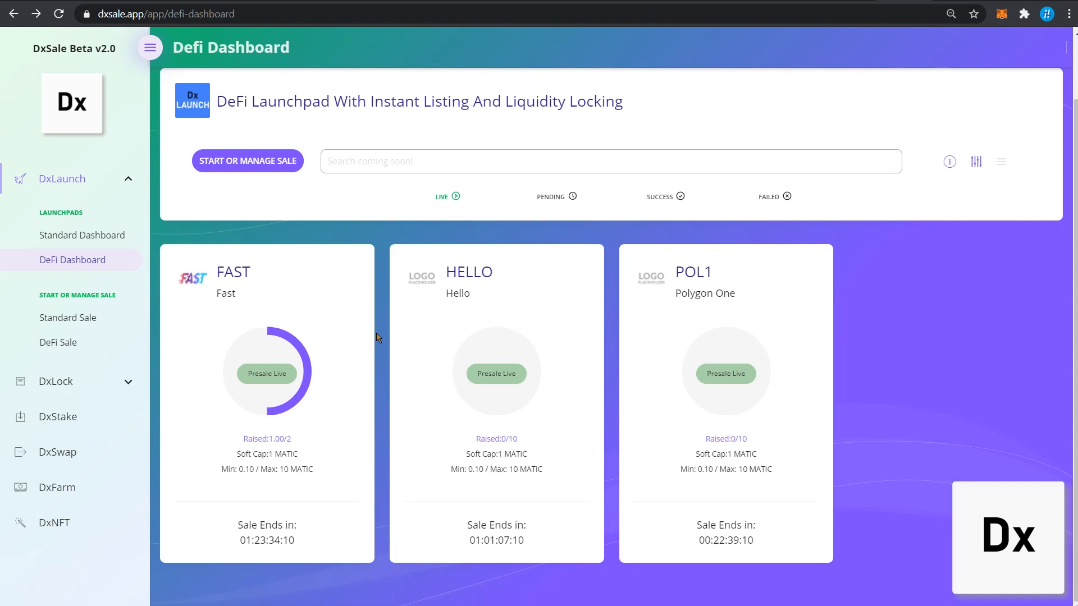
pyautogui.moveTo(393, 458)
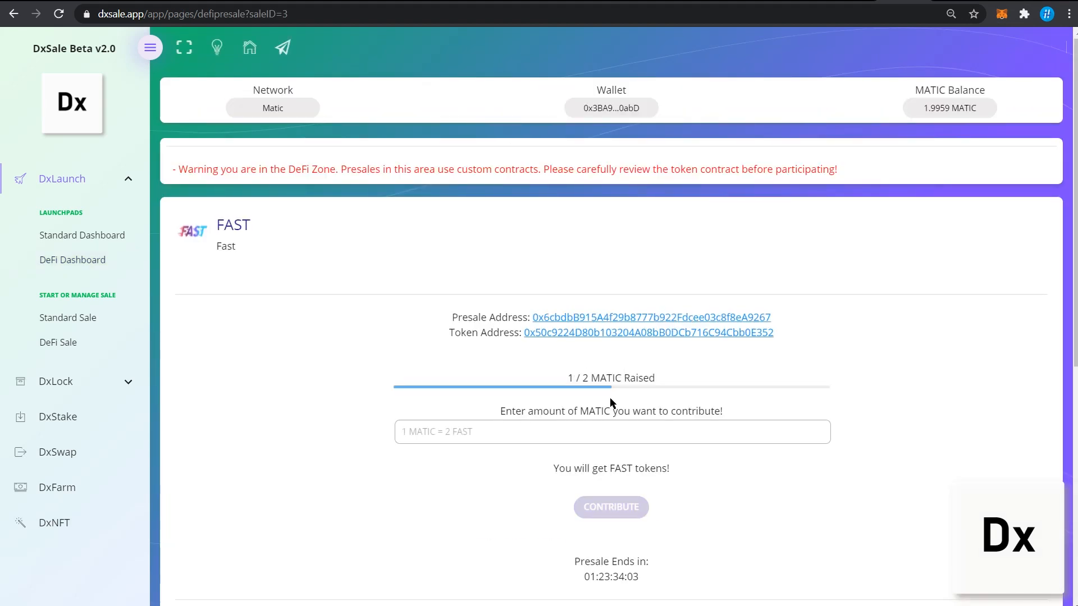
# - Scroll through the FAST presale's sale details showing 1 of 2 MATIC raised
pyautogui.scroll(-3)
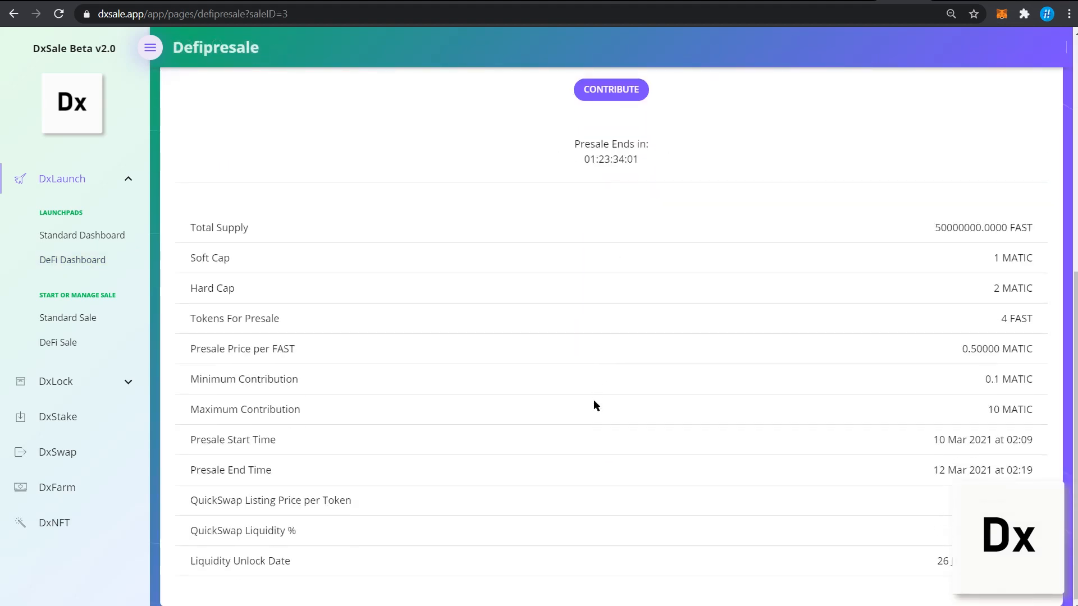
pyautogui.scroll(3)
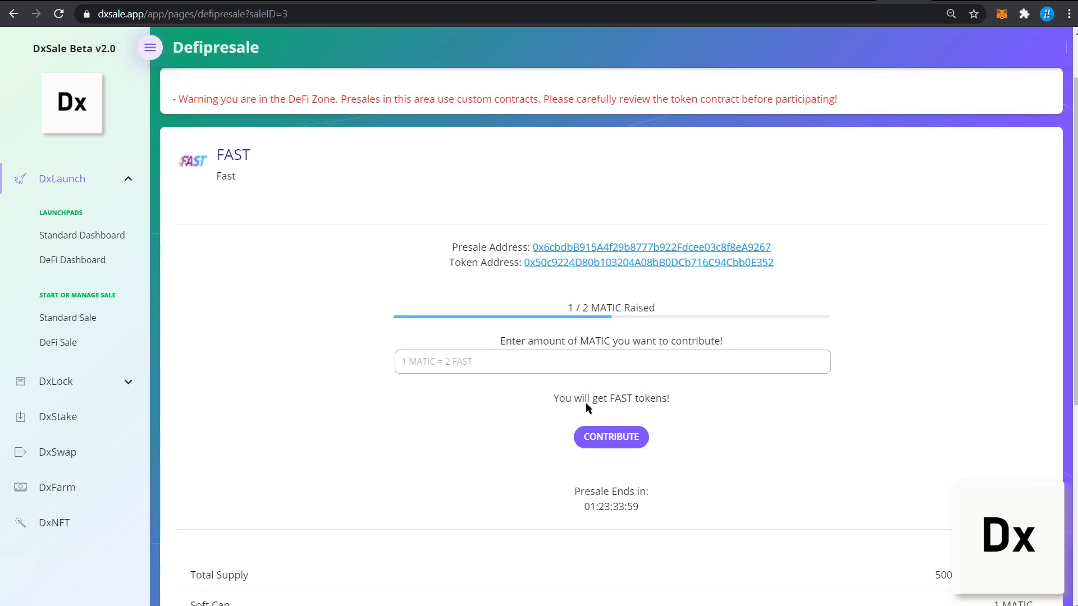
pyautogui.moveTo(556, 424)
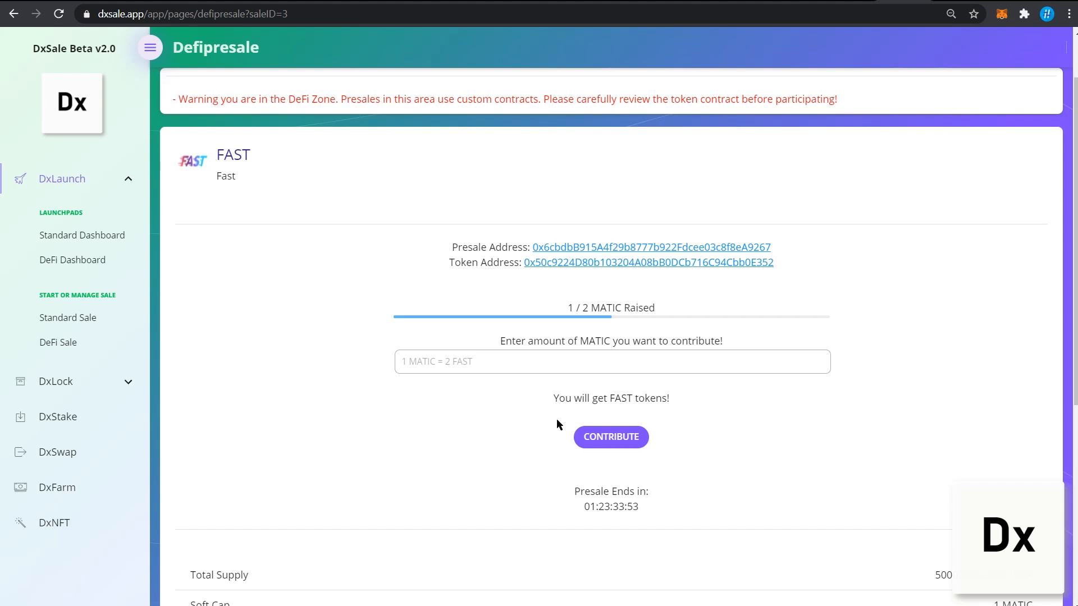
# - Enter 1 MATIC in the amount field and submit the contribution to FAST
pyautogui.write('1')
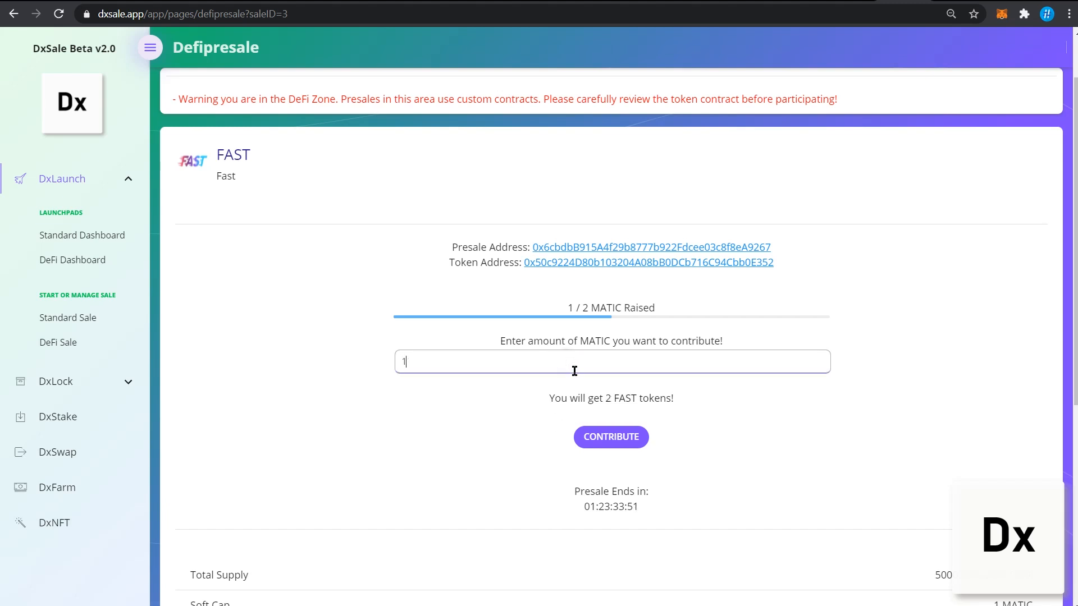
pyautogui.click(611, 436)
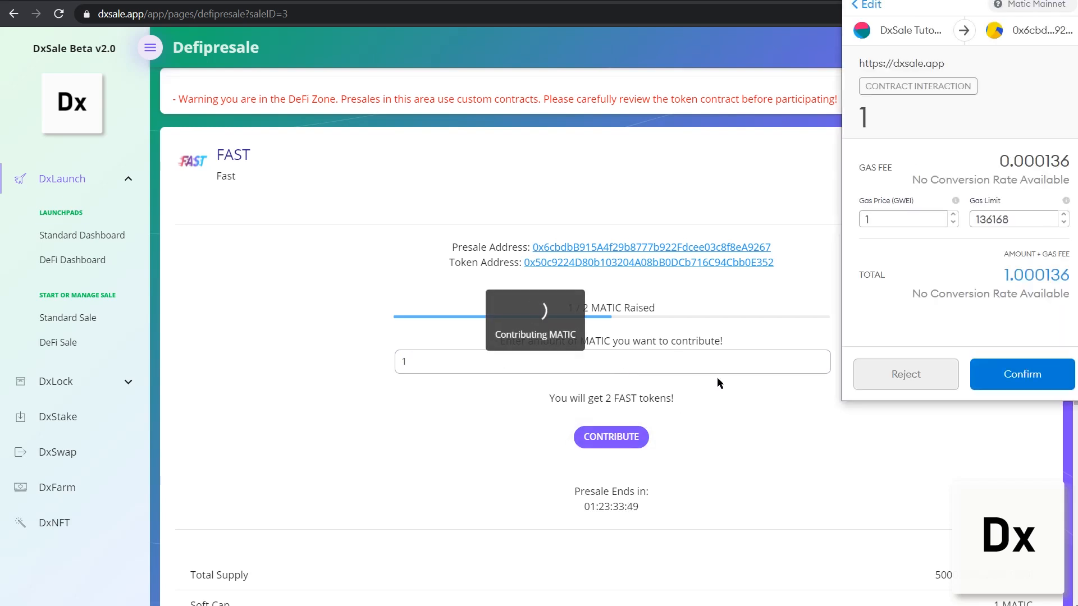
pyautogui.moveTo(927, 300)
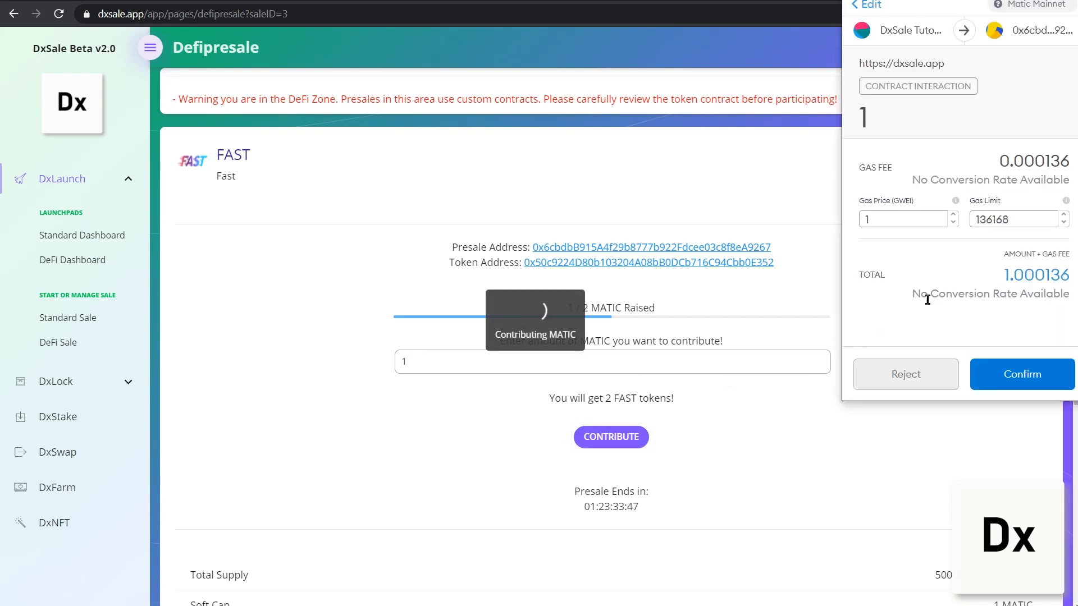
pyautogui.moveTo(980, 309)
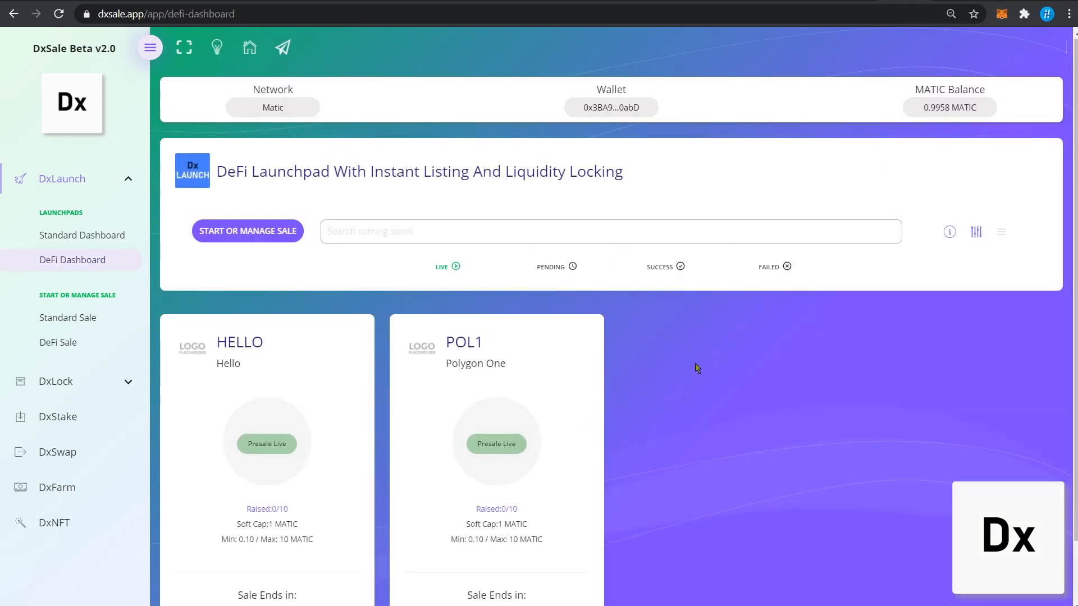
pyautogui.moveTo(692, 373)
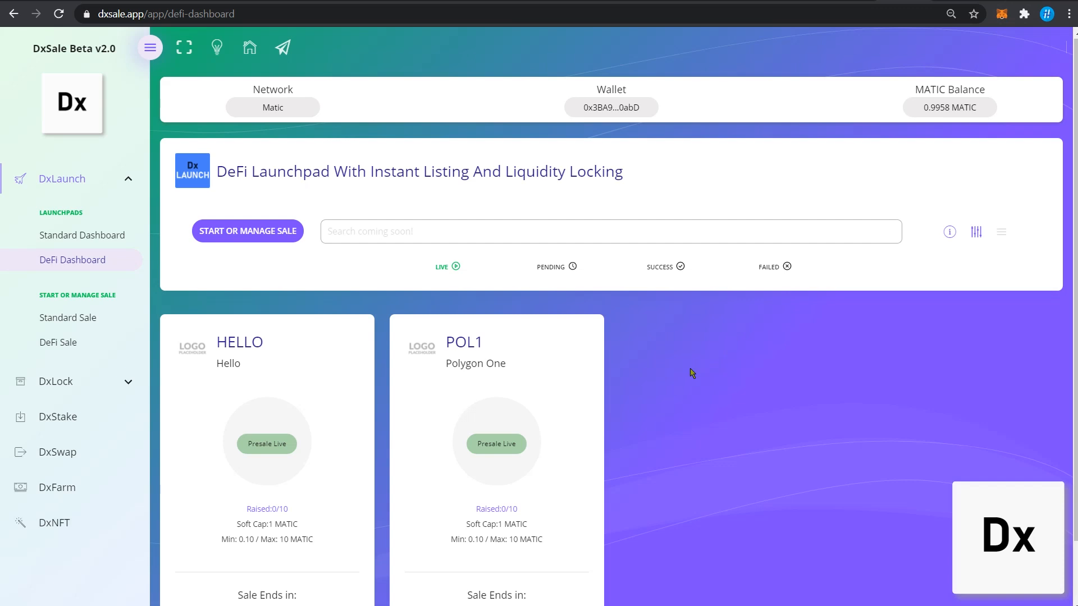
pyautogui.moveTo(670, 279)
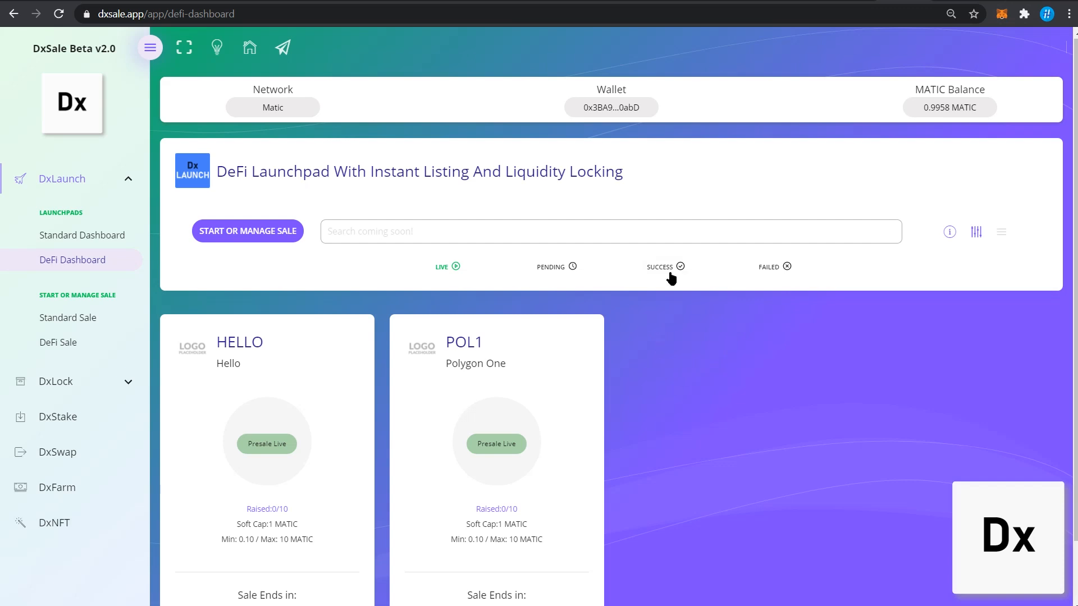
# - Filter the dashboard to SUCCESS presales and view the ended FAST sale's details
pyautogui.click(659, 268)
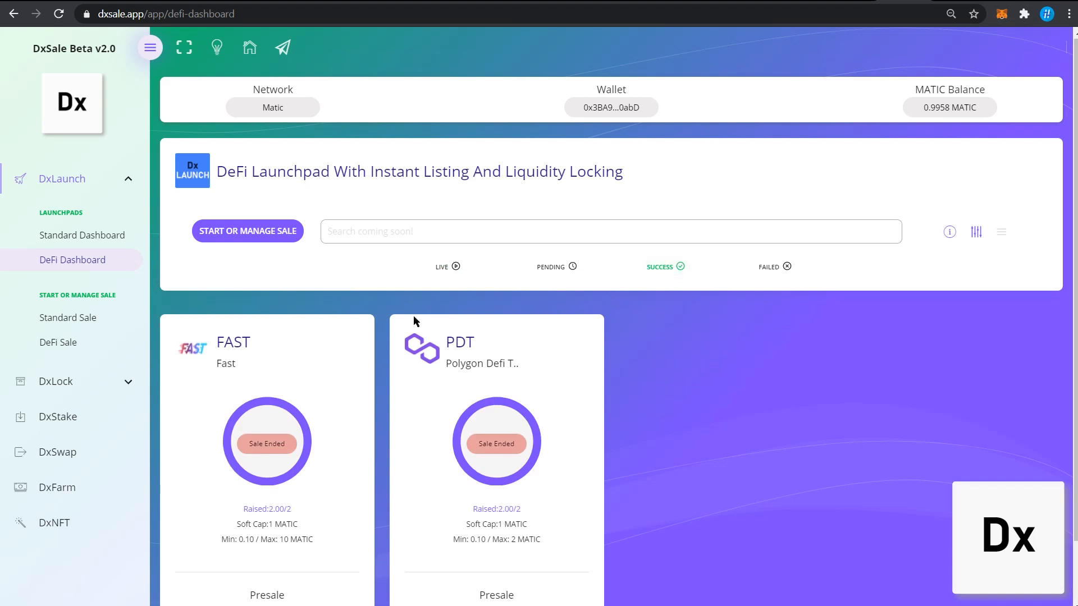
pyautogui.moveTo(268, 442)
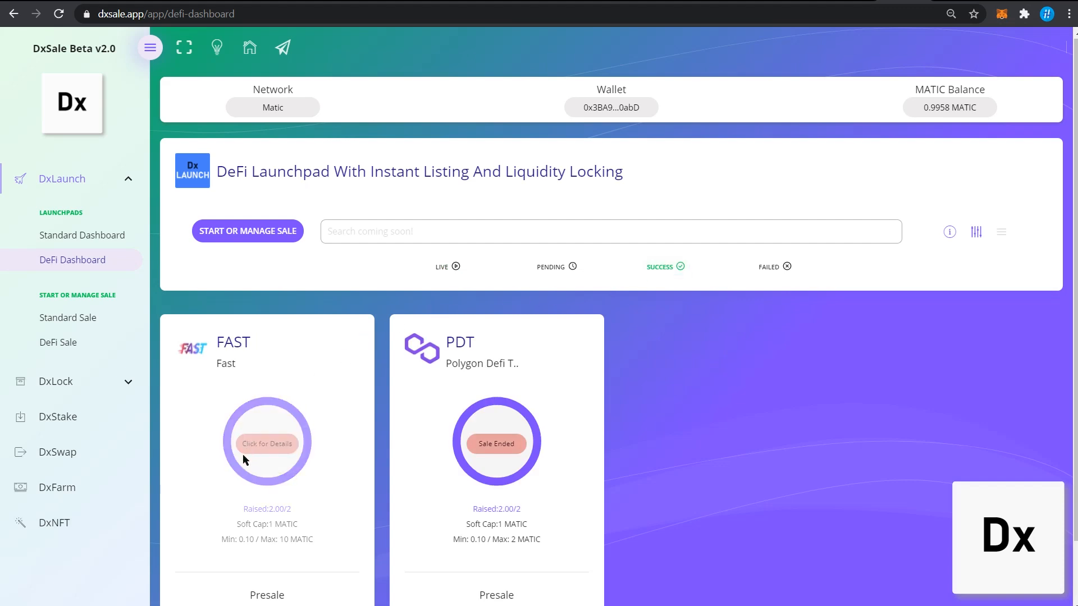
pyautogui.click(267, 442)
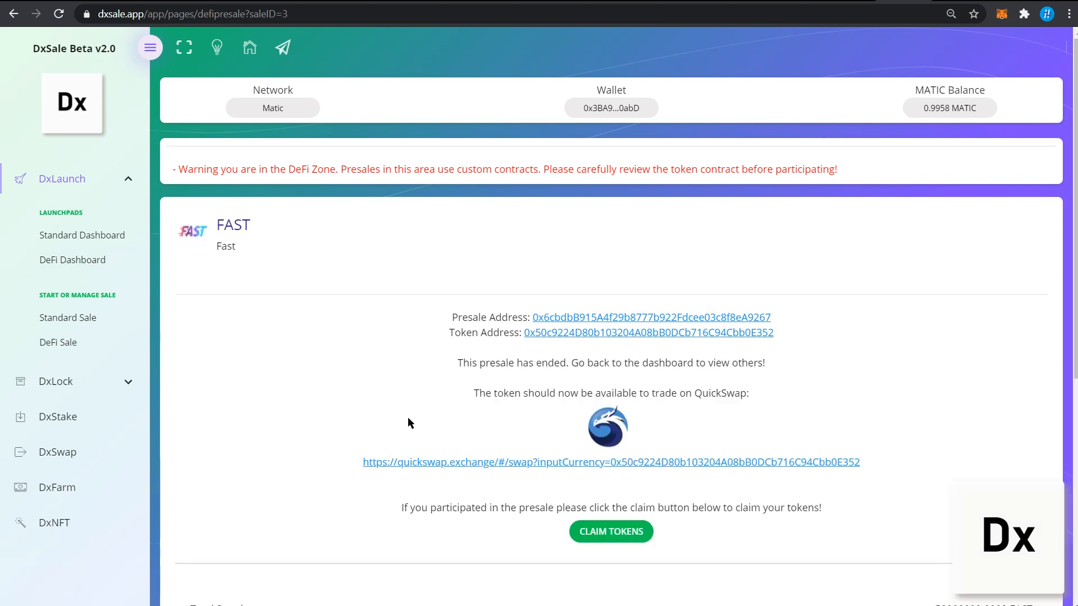
# - Claim the purchased FAST tokens and approve the claim transaction in MetaMask
pyautogui.scroll(-3)
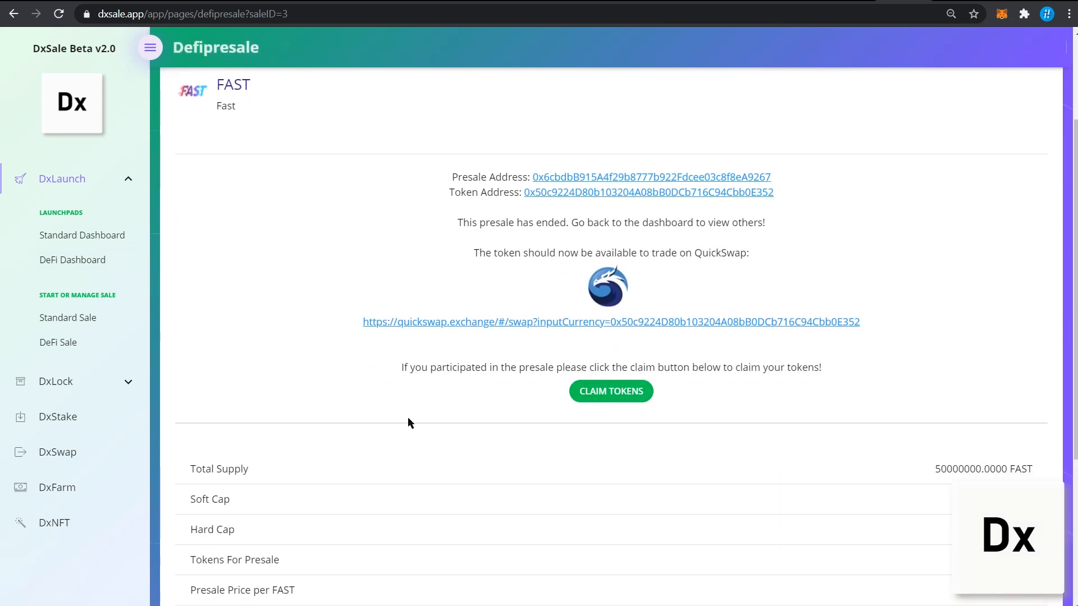
pyautogui.moveTo(434, 428)
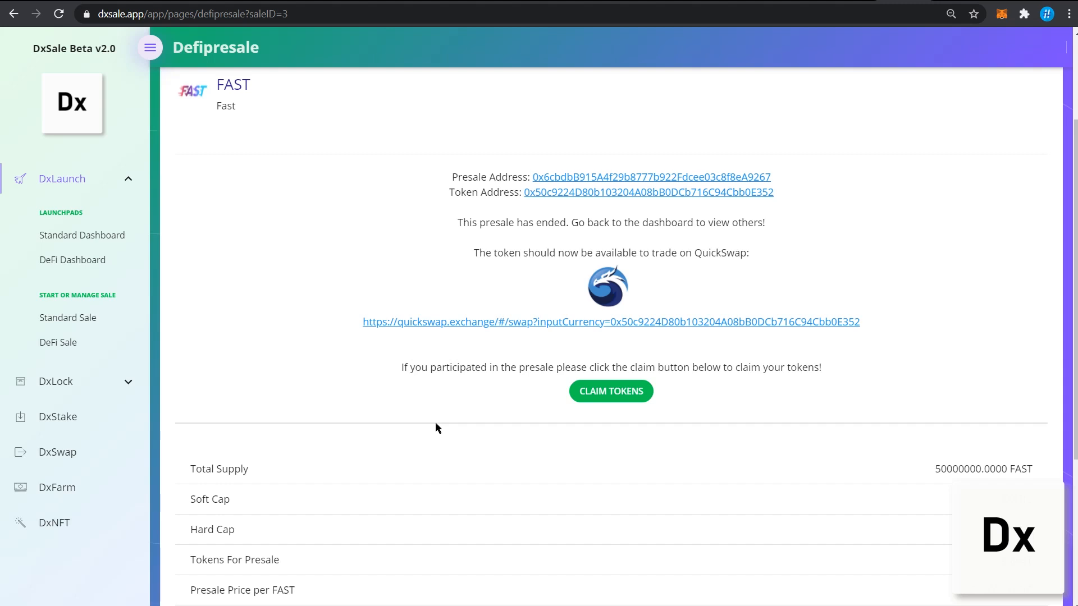
pyautogui.moveTo(611, 391)
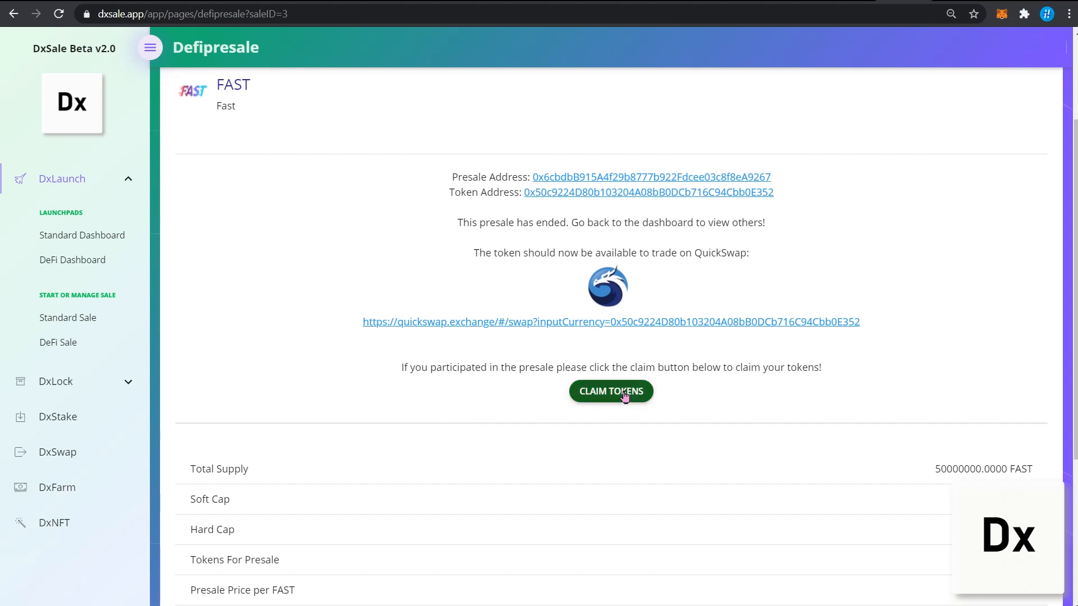
pyautogui.click(611, 391)
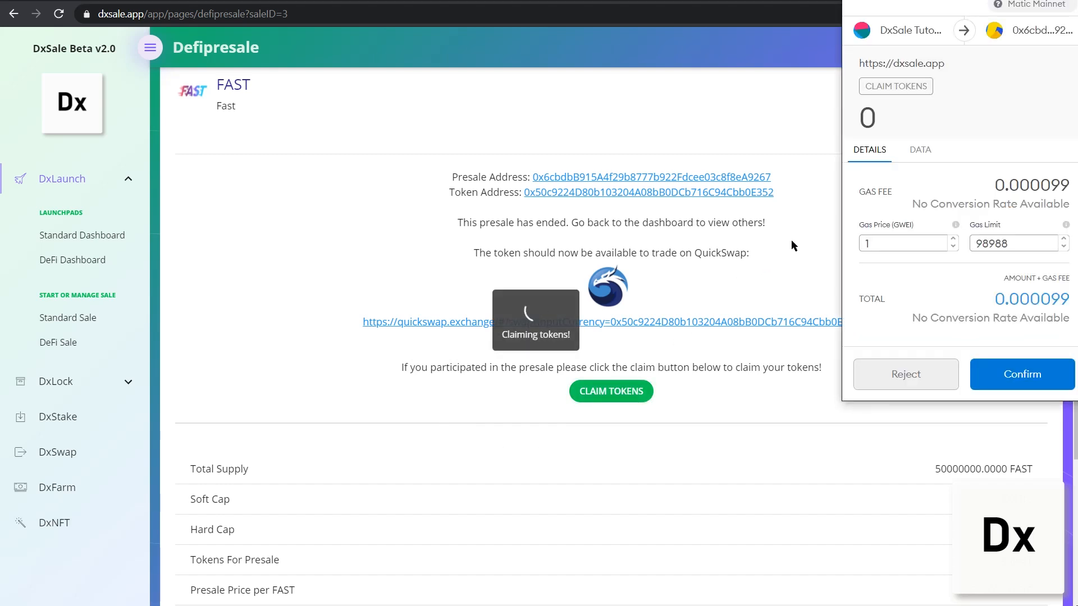
pyautogui.moveTo(998, 317)
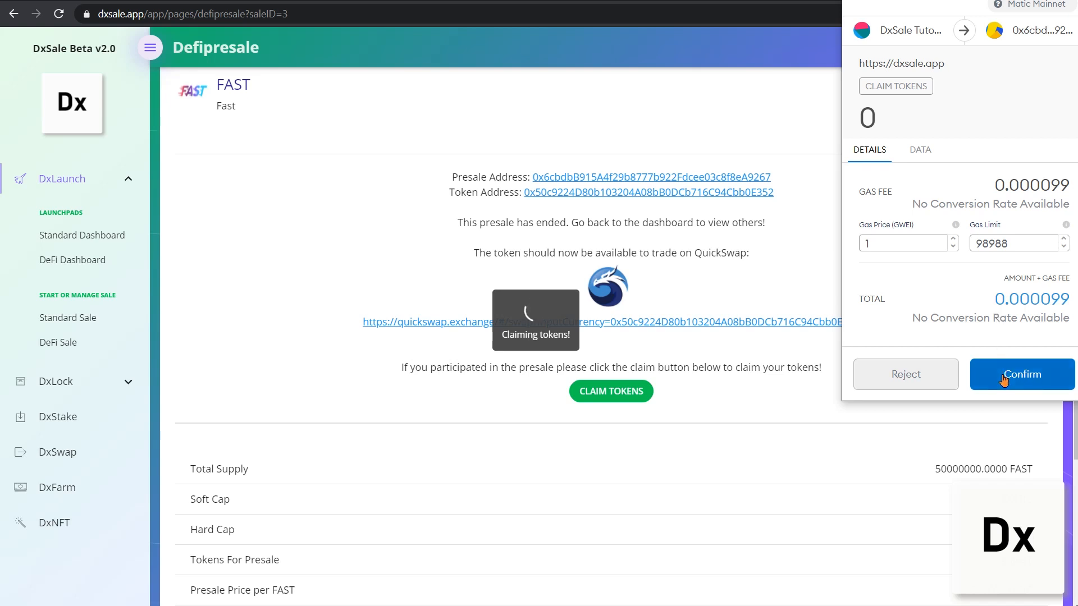
pyautogui.click(1020, 374)
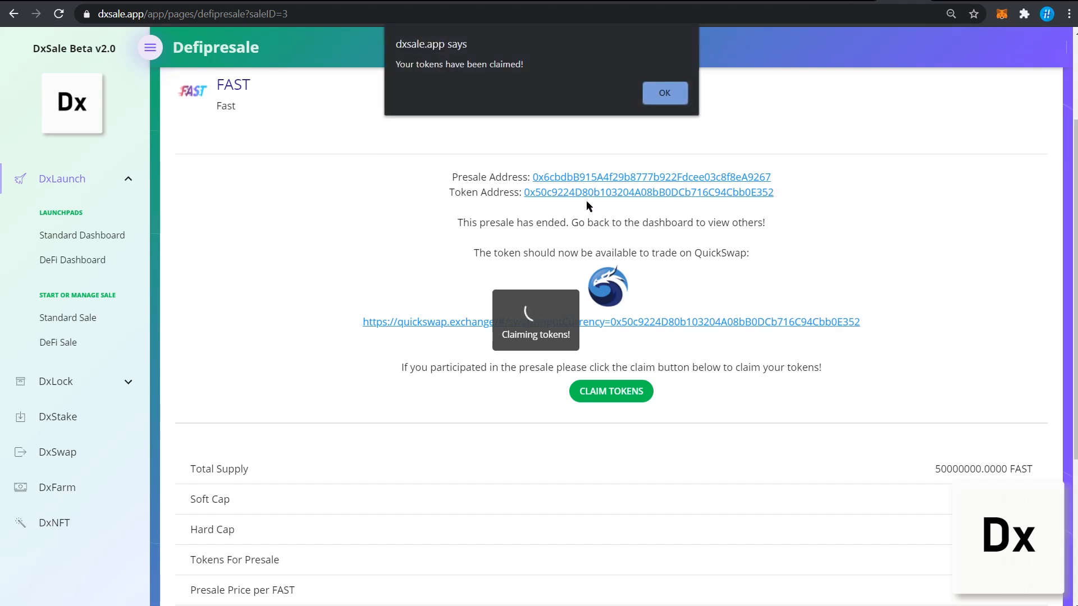
pyautogui.moveTo(570, 217)
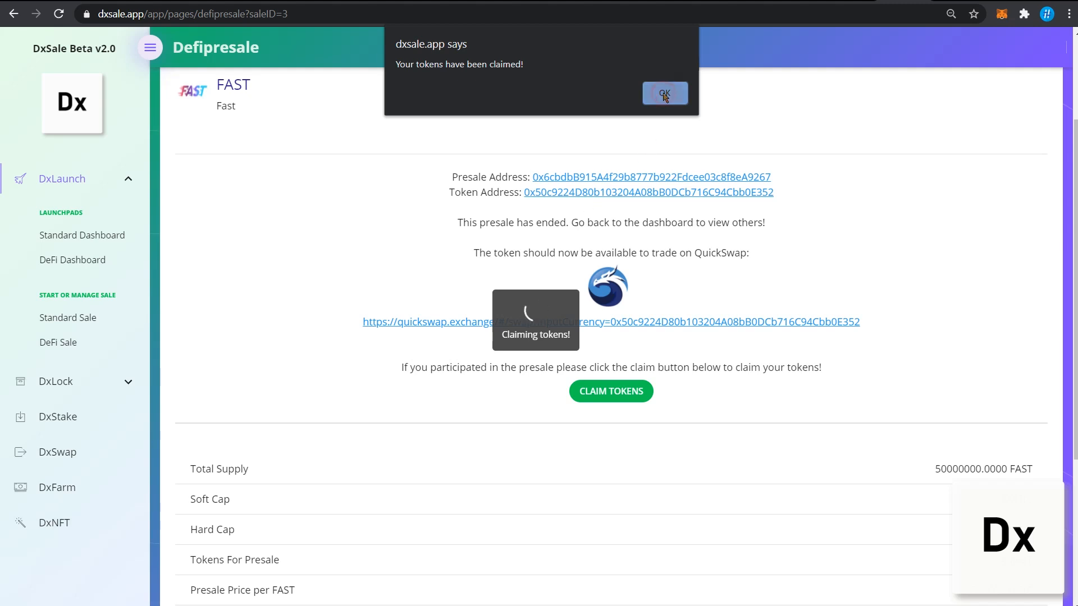
# - Dismiss the tokens-claimed alert and browse the Matic tutorial and DxSale.network home page
pyautogui.click(664, 93)
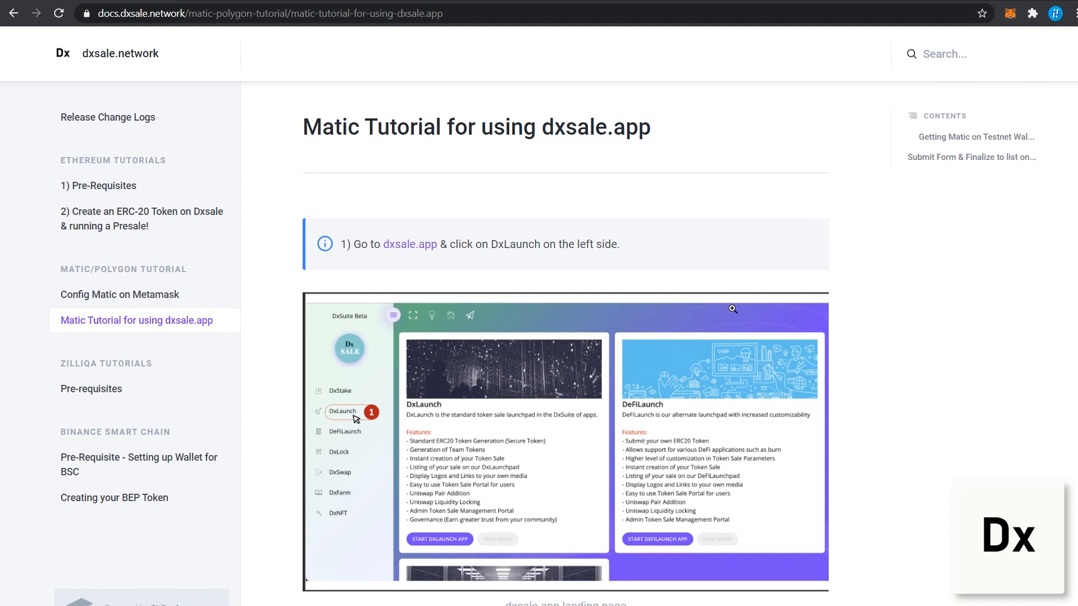
pyautogui.scroll(-3)
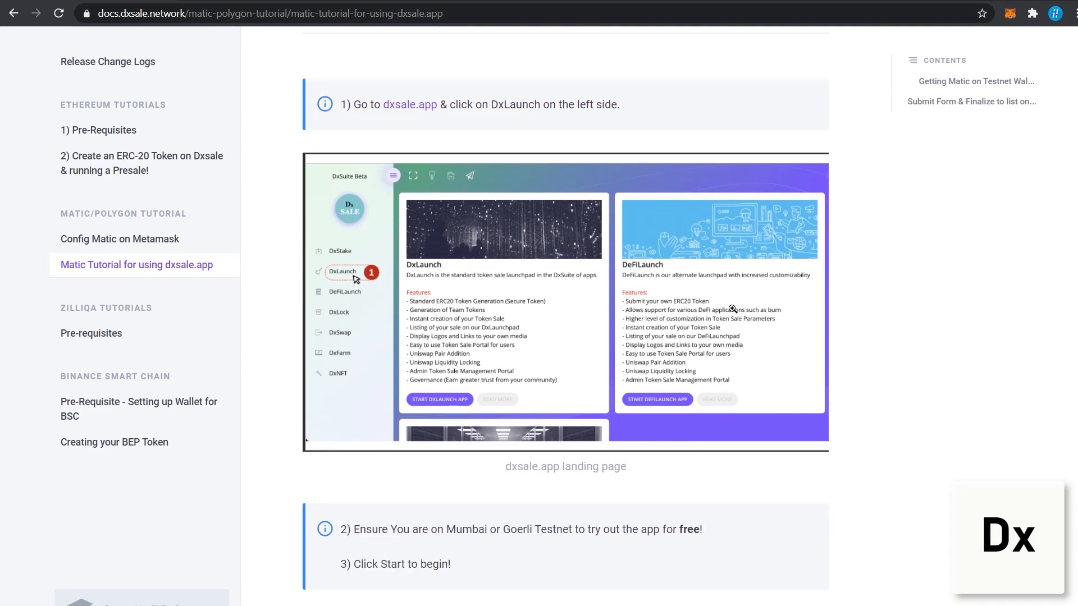
pyautogui.scroll(-3)
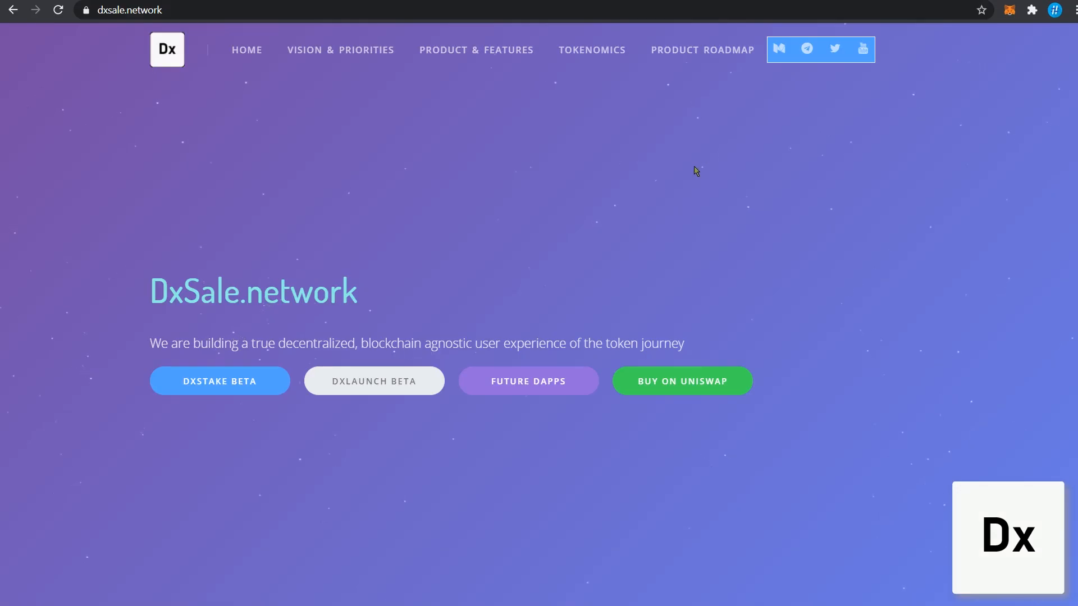
pyautogui.moveTo(701, 201)
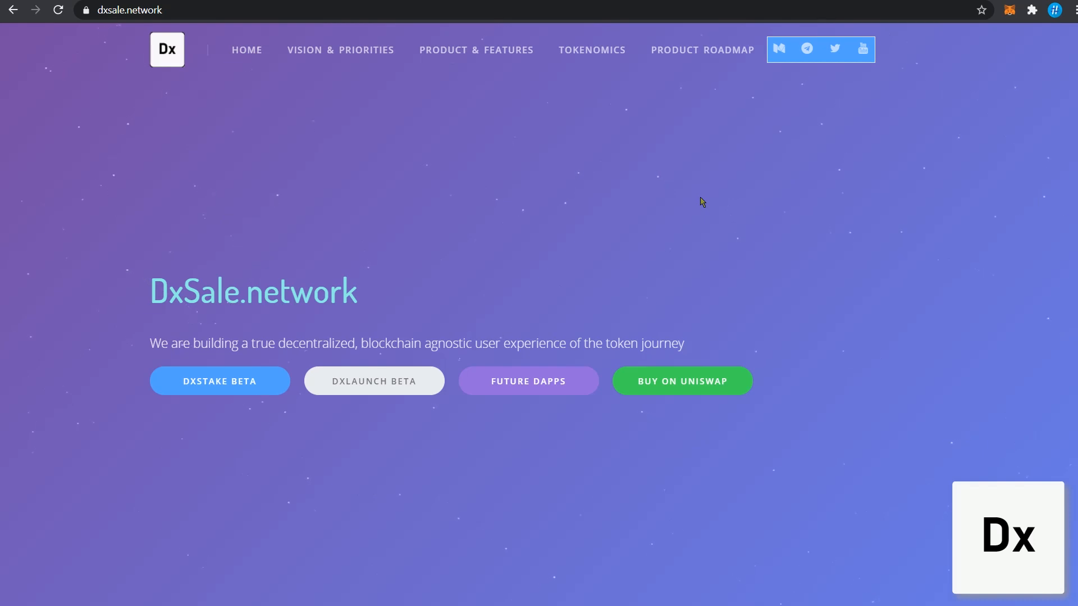
pyautogui.moveTo(706, 200)
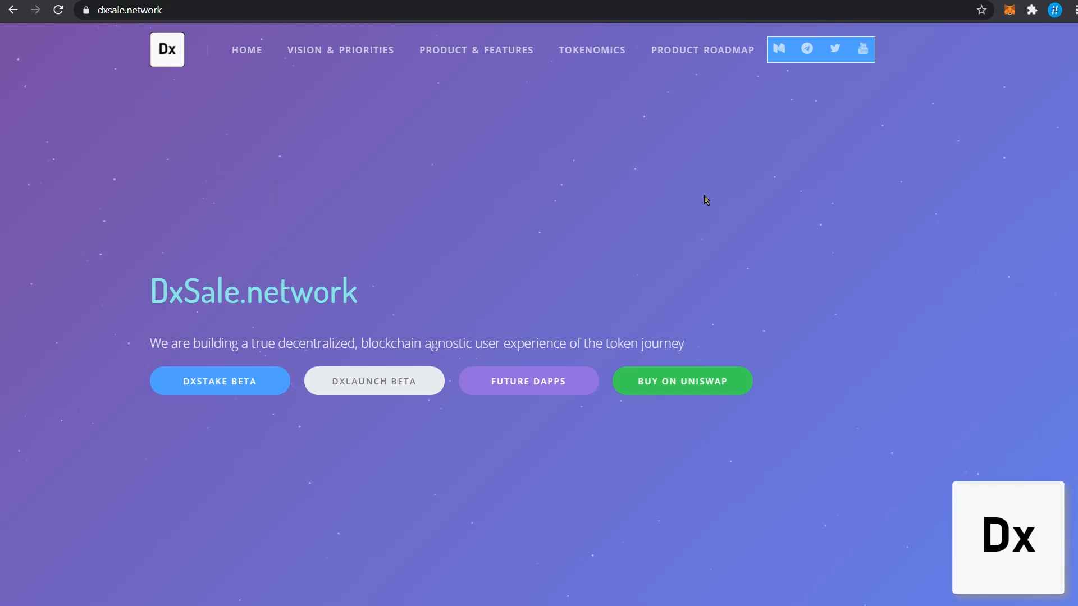